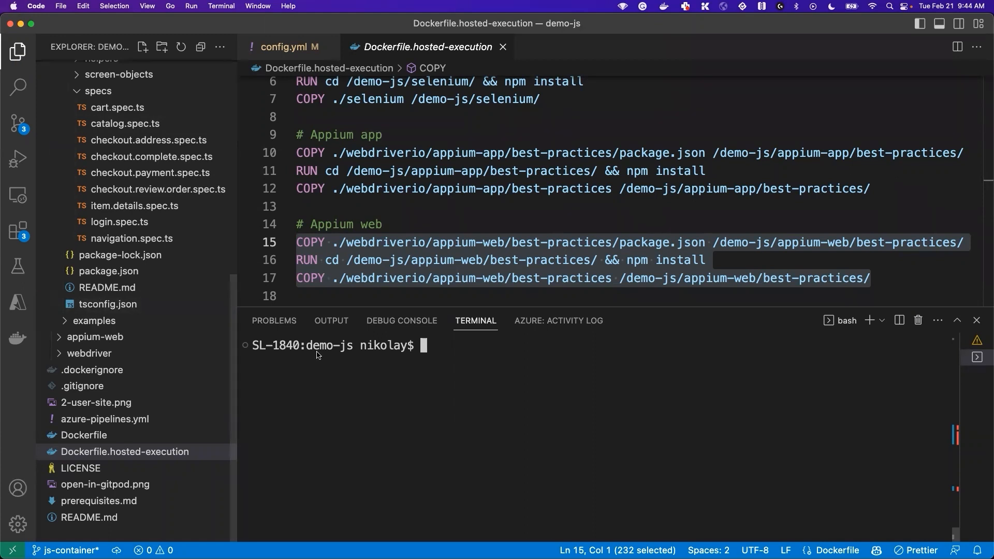
pyautogui.moveTo(399, 355)
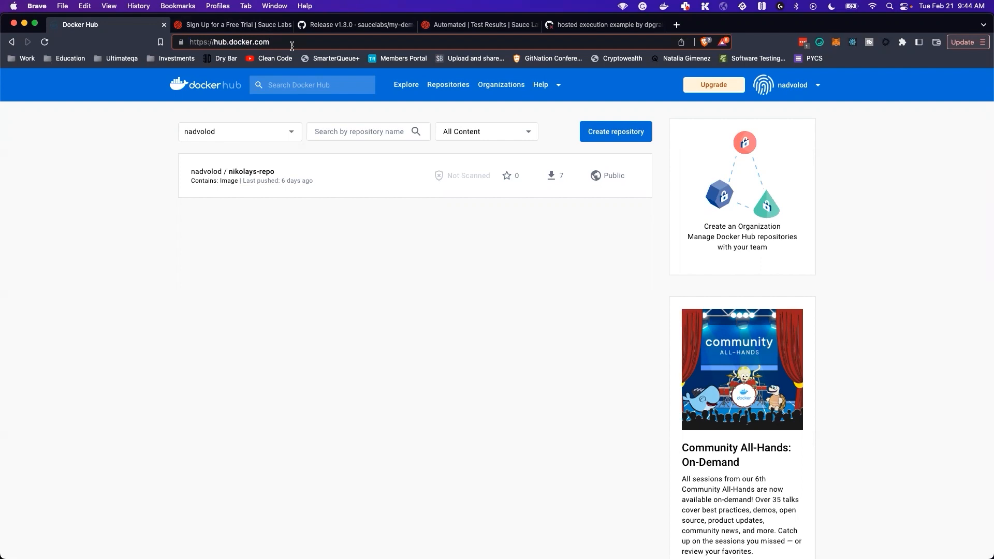
pyautogui.moveTo(253, 171)
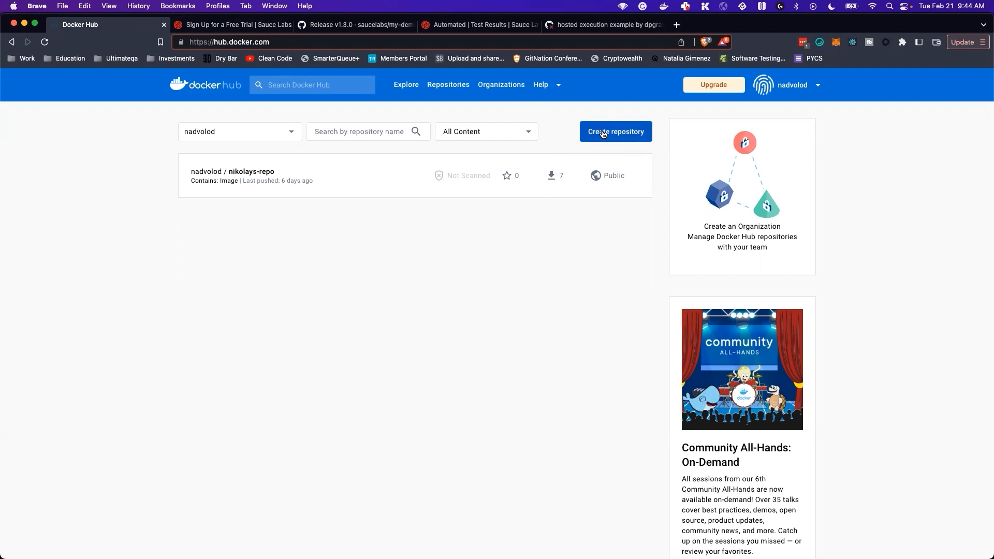
pyautogui.moveTo(272, 176)
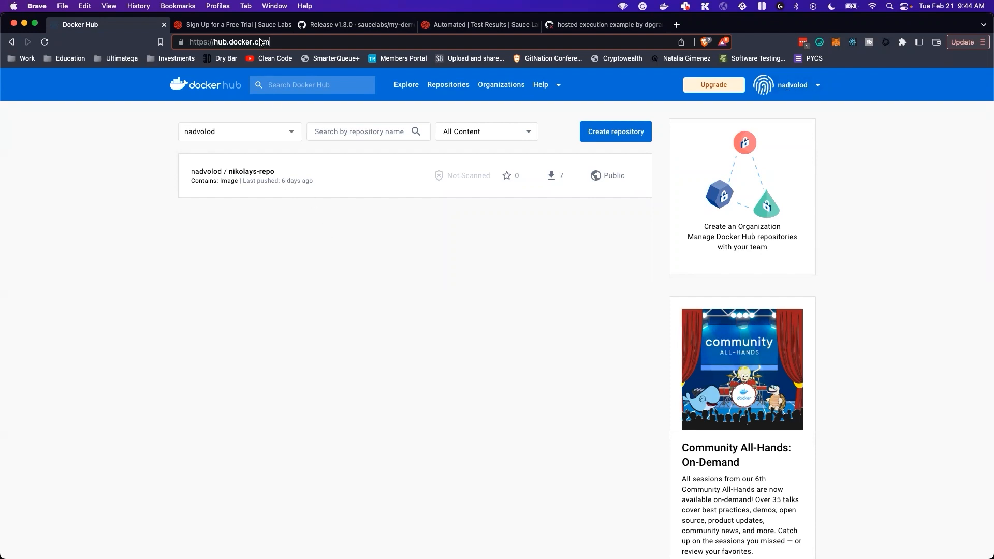
# Step: Browse the my-demo-app-rn repo to its v1.3.0 release assets, then return to Sauce Labs results
pyautogui.click(228, 25)
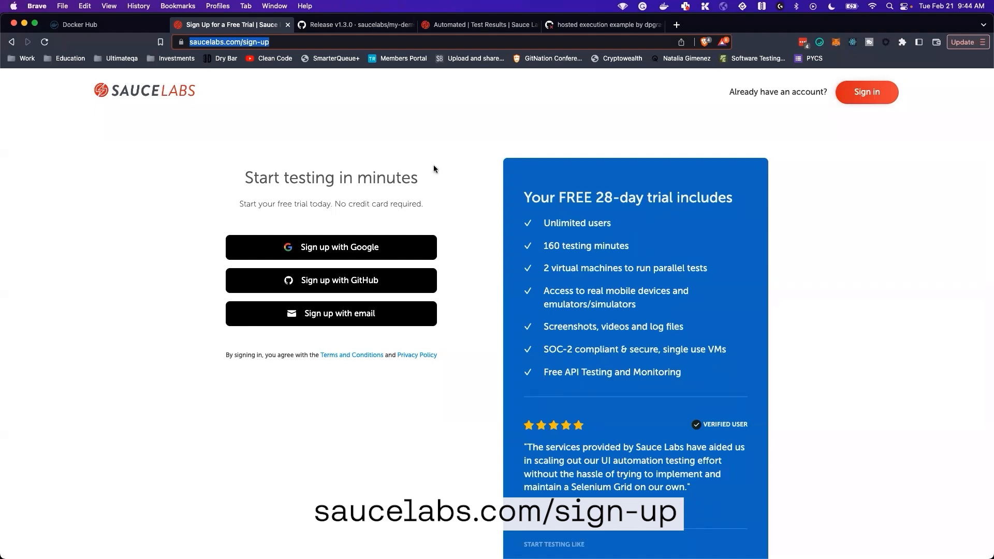
pyautogui.moveTo(447, 171)
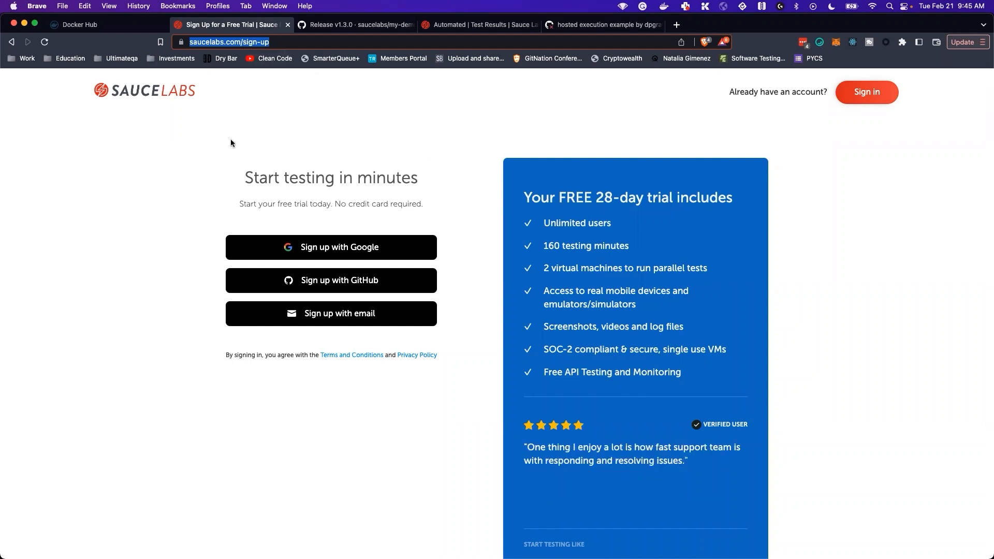
pyautogui.moveTo(362, 142)
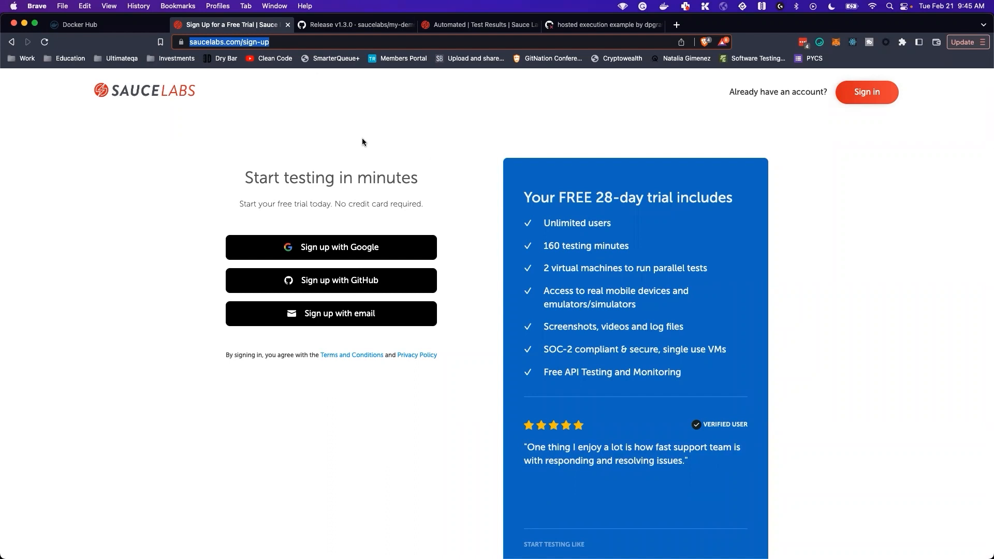
pyautogui.moveTo(382, 138)
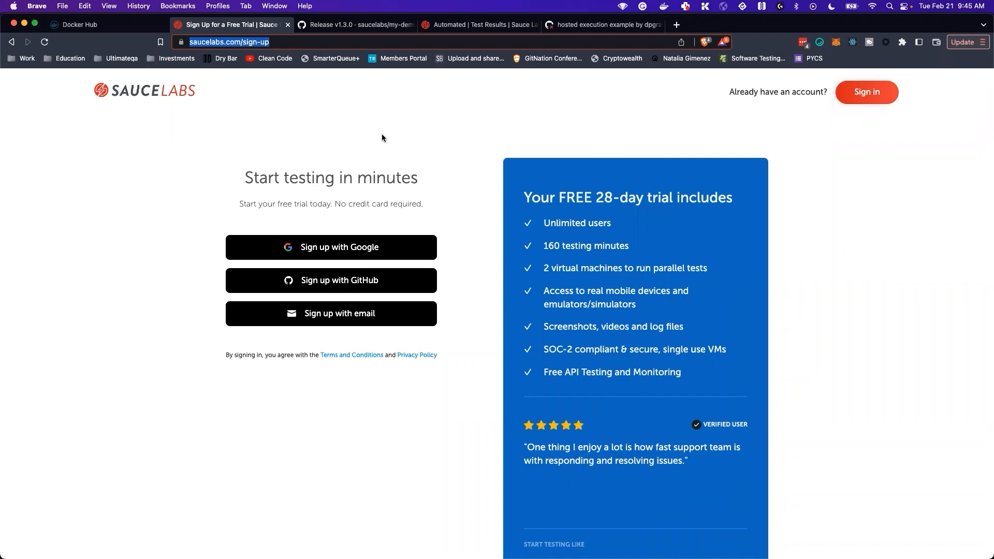
pyautogui.click(356, 25)
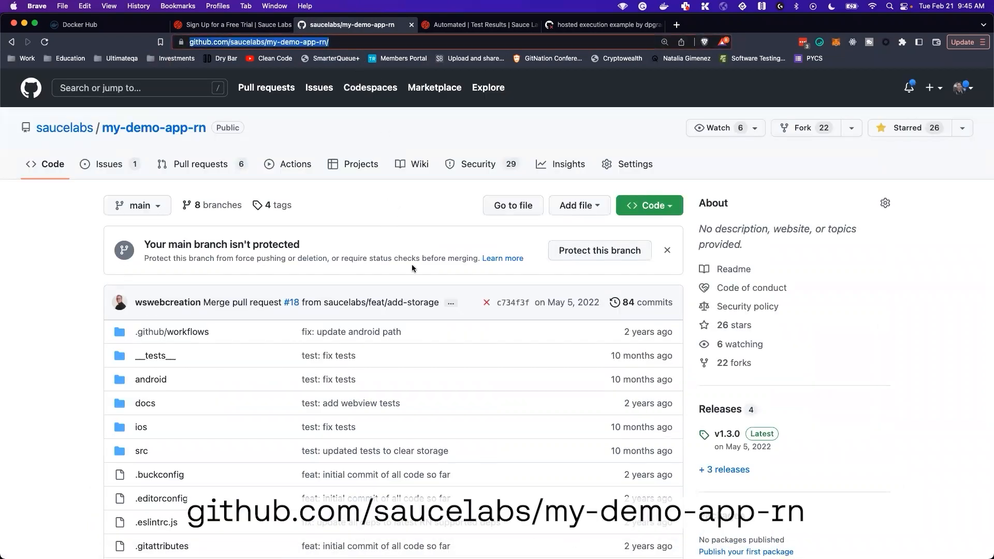
pyautogui.moveTo(419, 313)
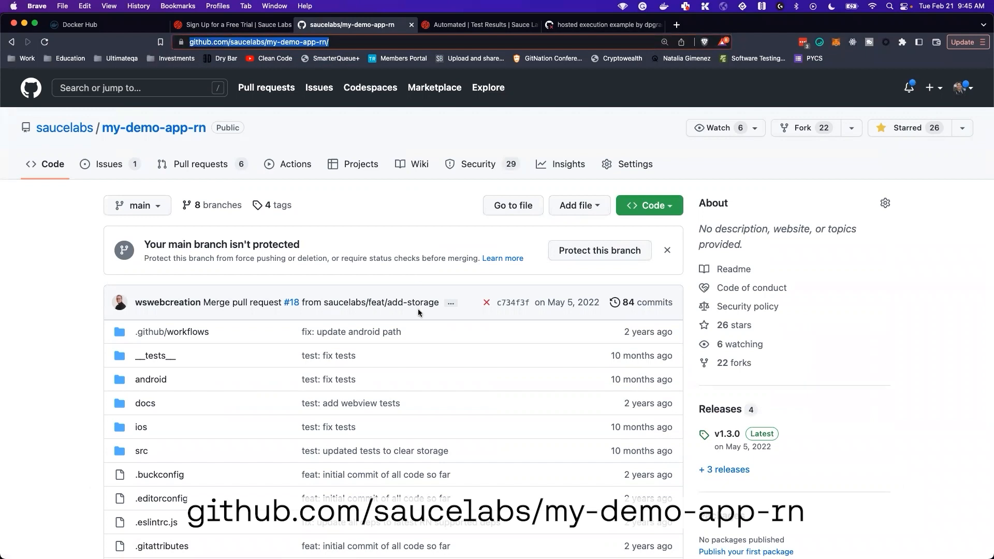
pyautogui.scroll(-3)
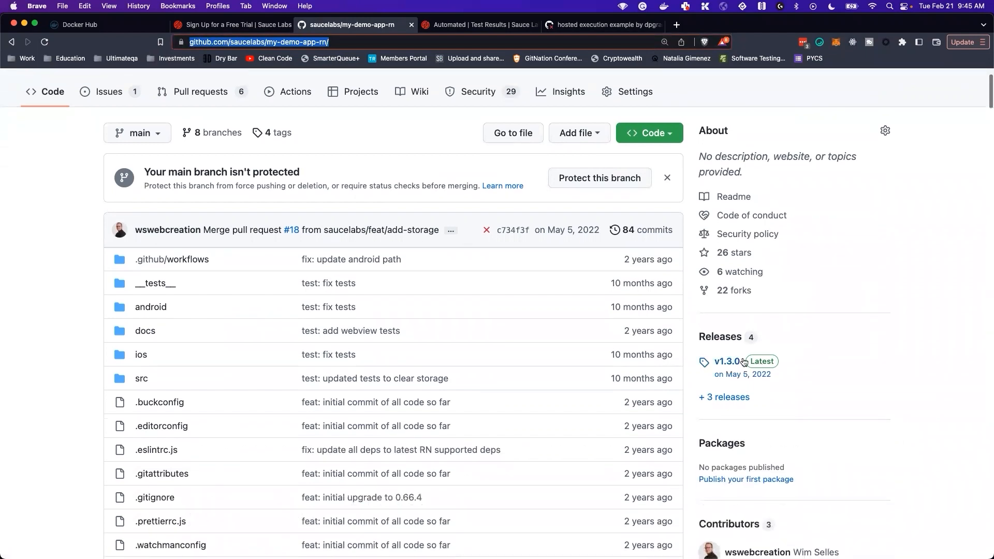
pyautogui.click(727, 362)
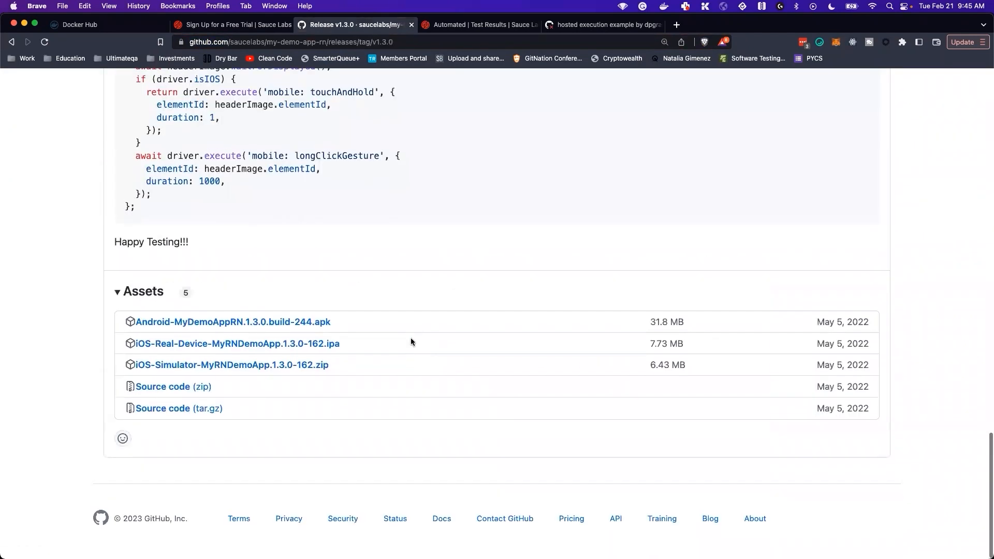
pyautogui.moveTo(233, 323)
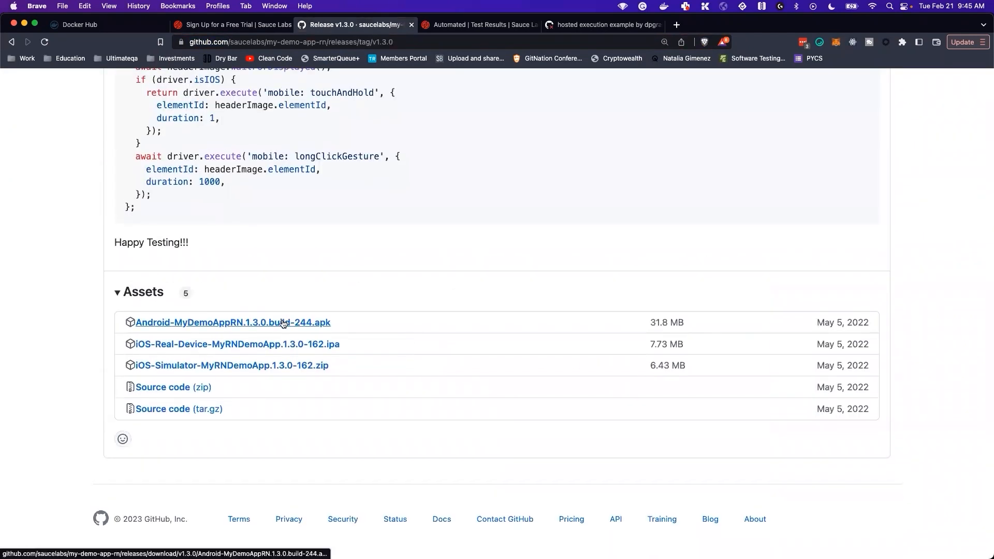
pyautogui.moveTo(443, 257)
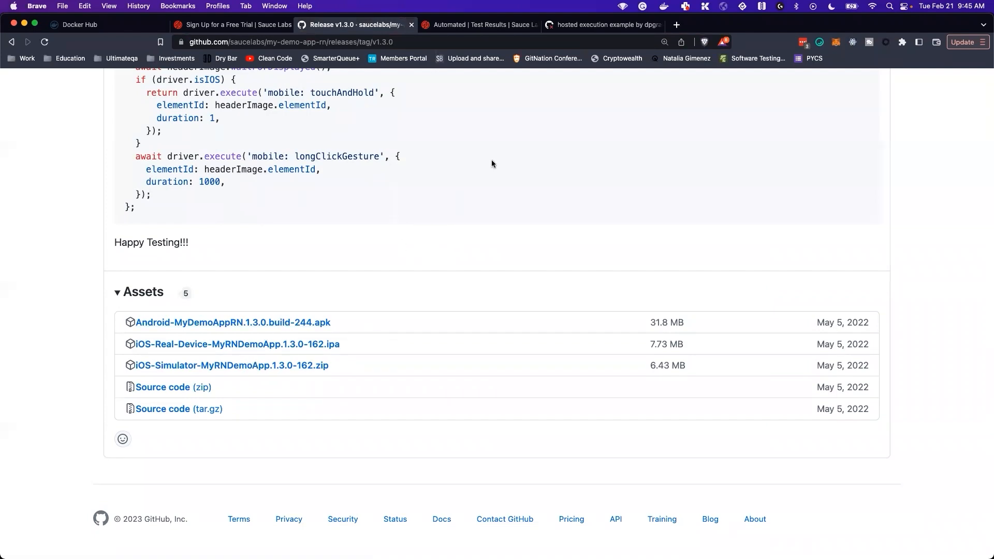
pyautogui.click(479, 25)
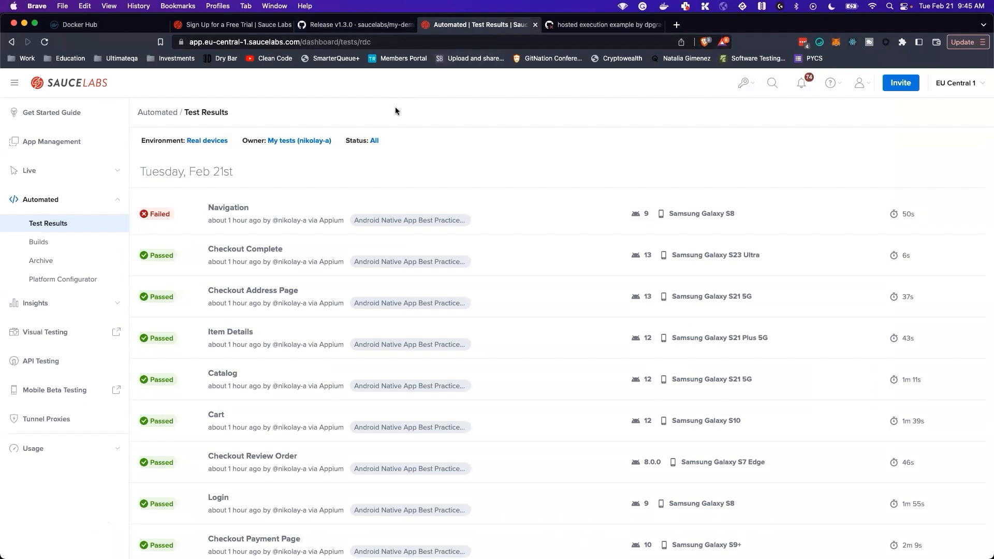
# Step: Show App Management listing the iOS and Android My Demo App 1.3.0 uploads
pyautogui.click(52, 142)
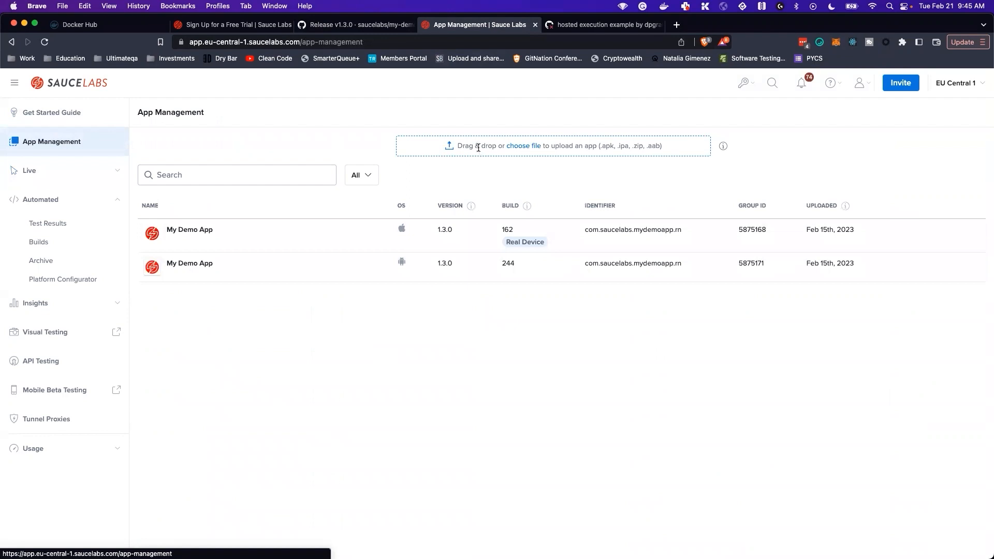
pyautogui.moveTo(467, 142)
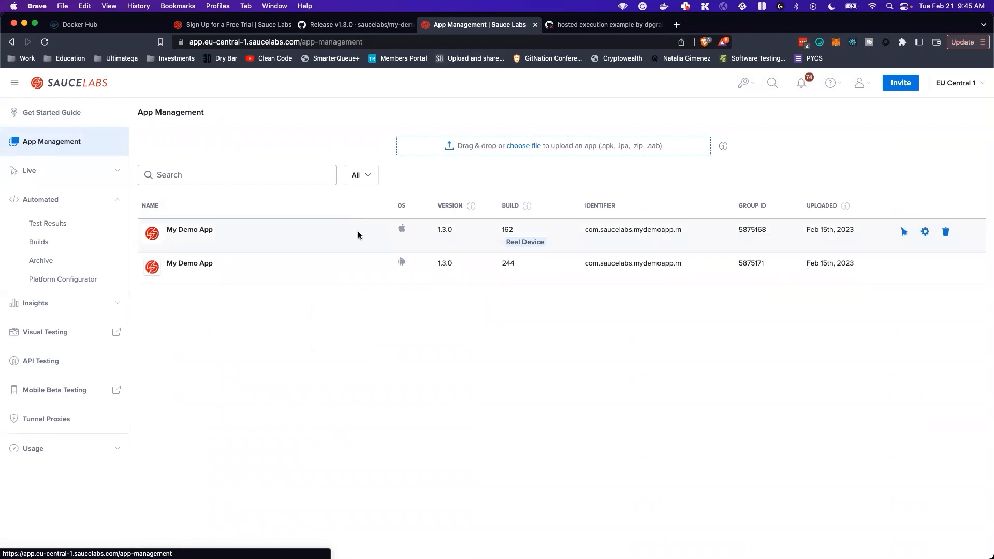
pyautogui.moveTo(352, 274)
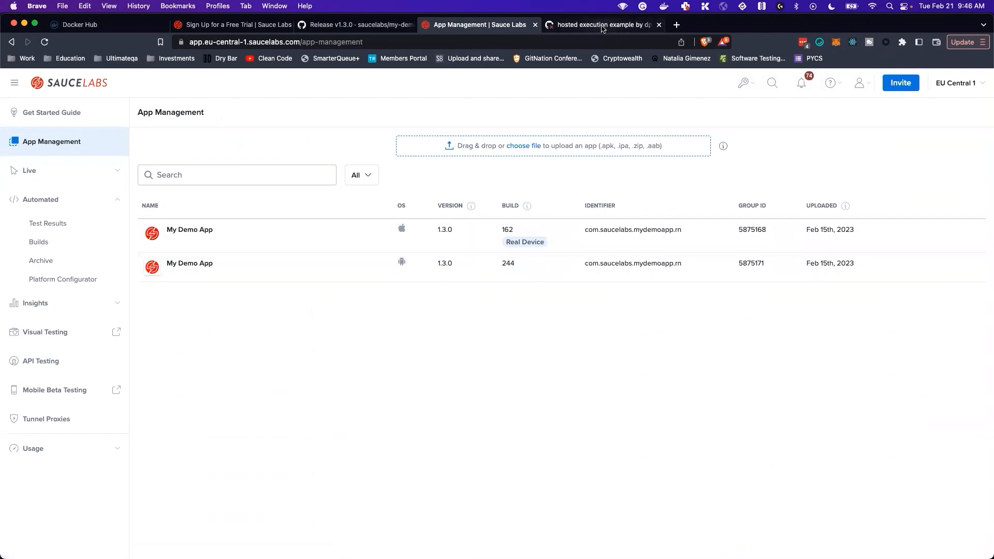
# Step: Switch to the hosted execution example pull request #310 in saucelabs-training/demo-js
pyautogui.click(600, 25)
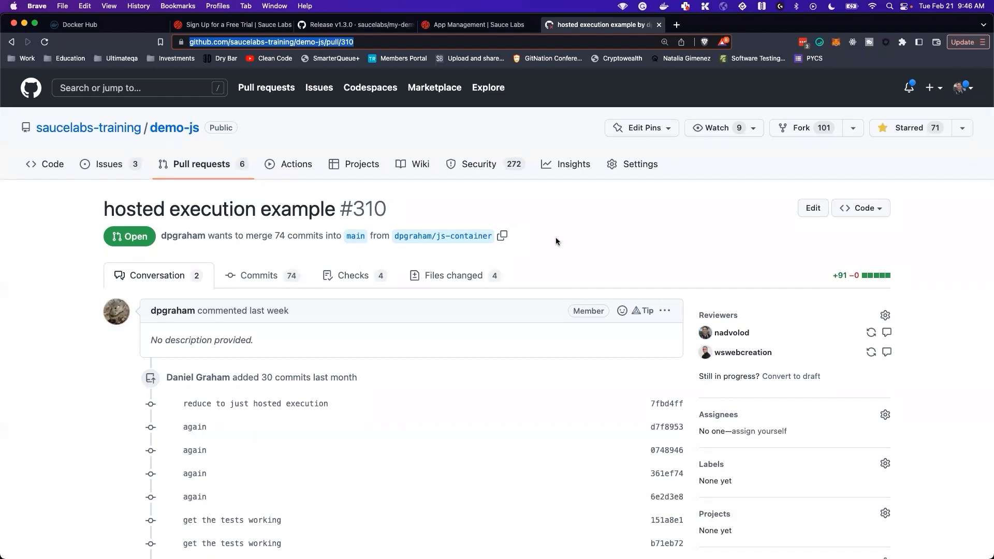
pyautogui.moveTo(559, 247)
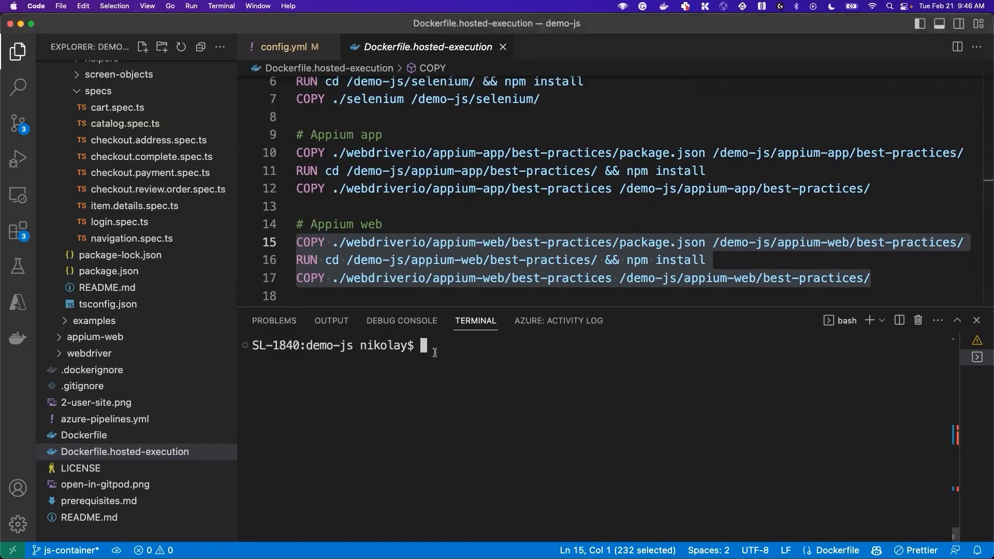
# Step: In demo-js, git fetch origin pull/310/head and checkout -b pullrequest FETCH_HEAD
pyautogui.write('git clone https://github.com/saucelabs-training/demo-js')
pyautogui.write('cd ..')
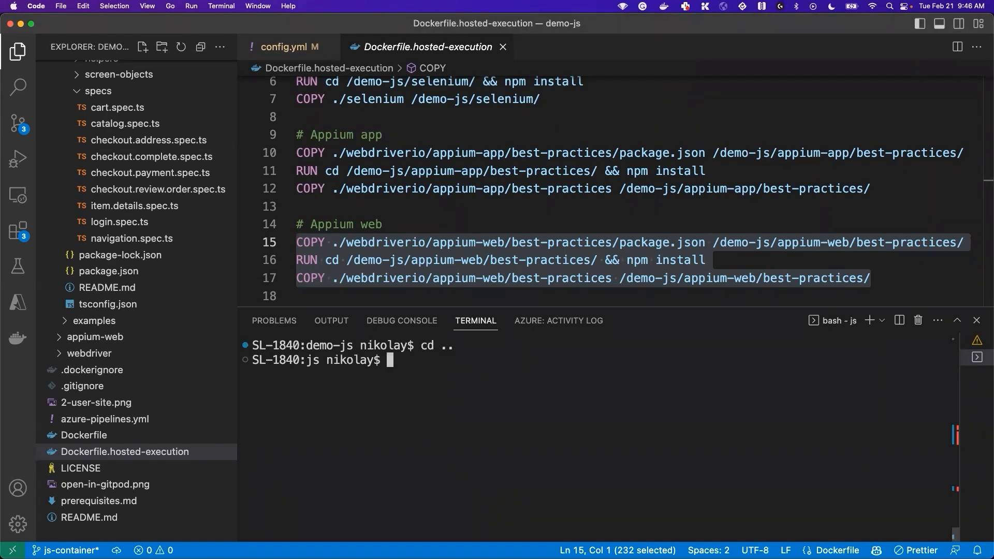
pyautogui.write('cd demo-js/')
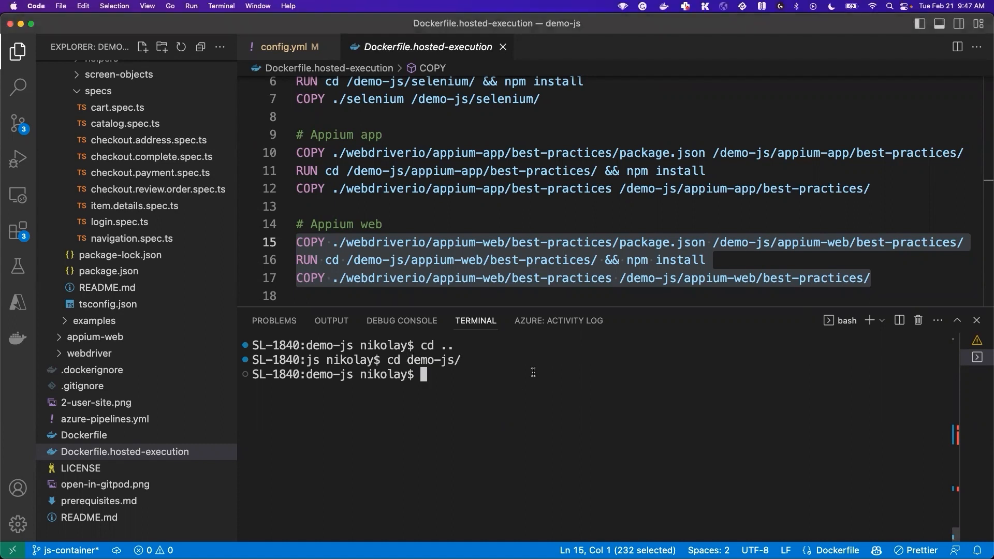
pyautogui.write('git fetch origin pull/310/head')
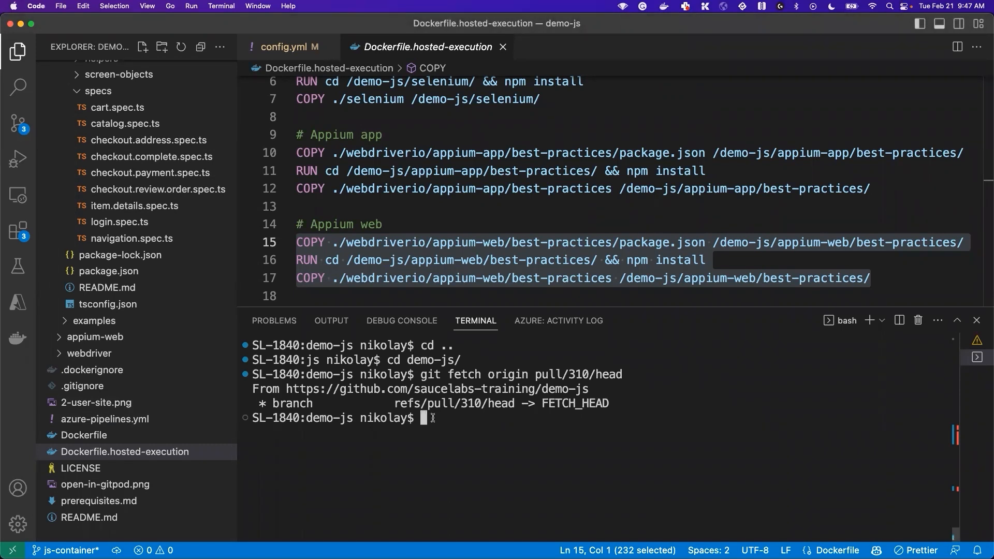
pyautogui.write('git checkout -b pullrequest FETCH_HEAD')
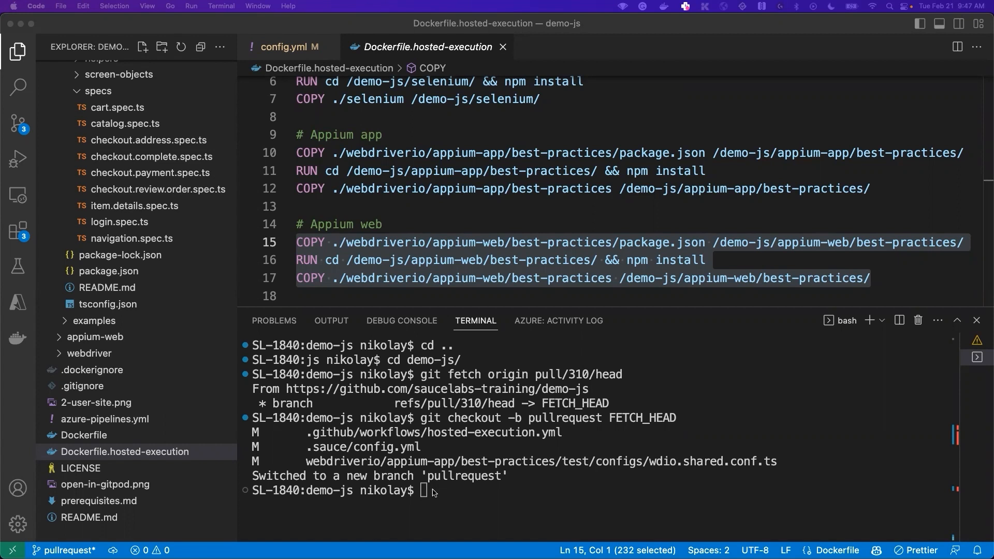
# Step: Export DOCKER_TAG=nadvolod/nikolays-repo:2 and the DOCKER_USERNAME credential
pyautogui.write('export DOCKER_TAG=nadvolod/nikolays-repo:1')
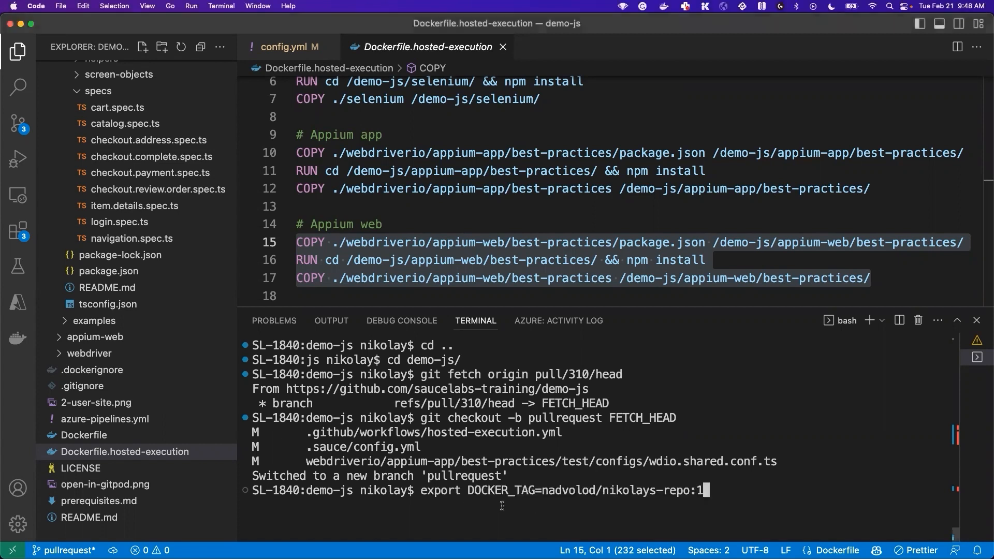
pyautogui.doubleClick(496, 490)
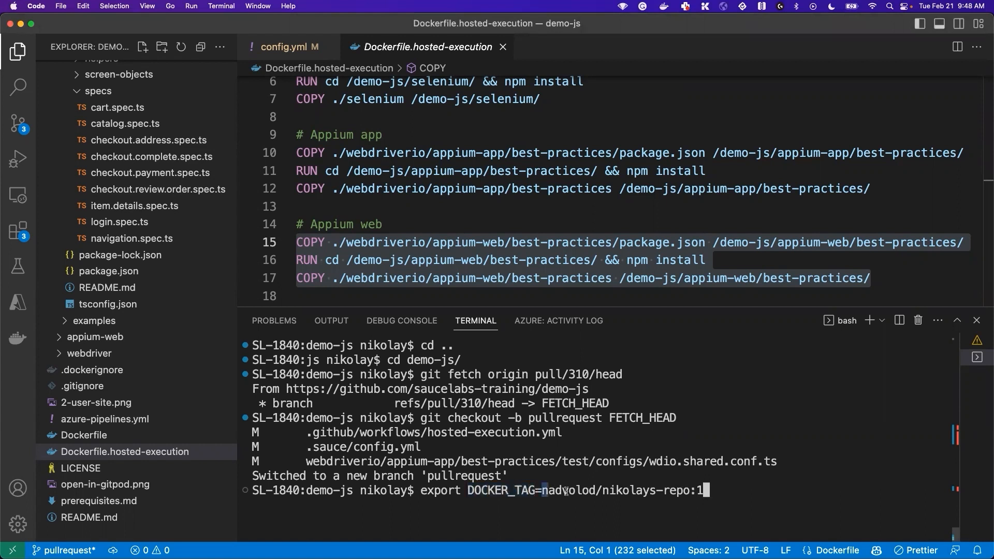
pyautogui.doubleClick(625, 489)
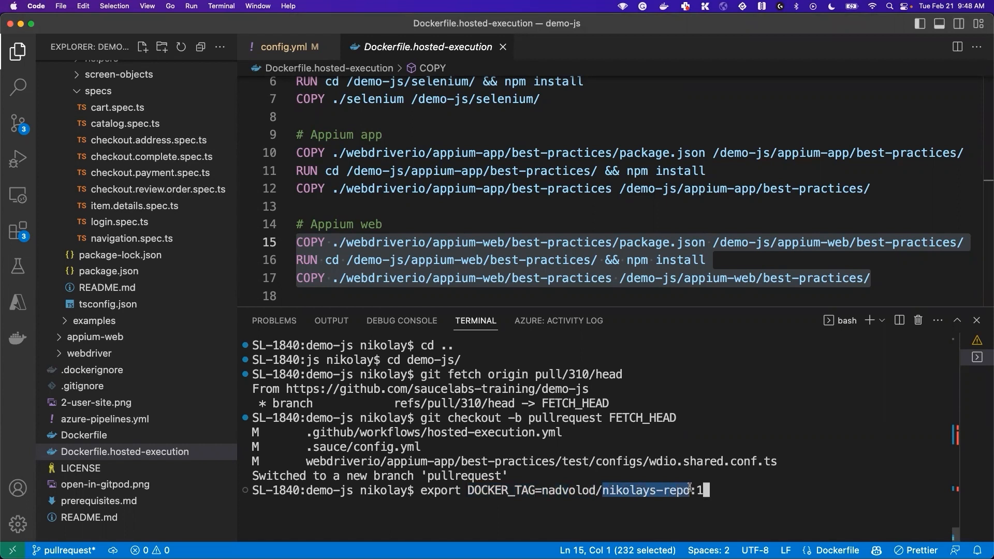
pyautogui.write('2')
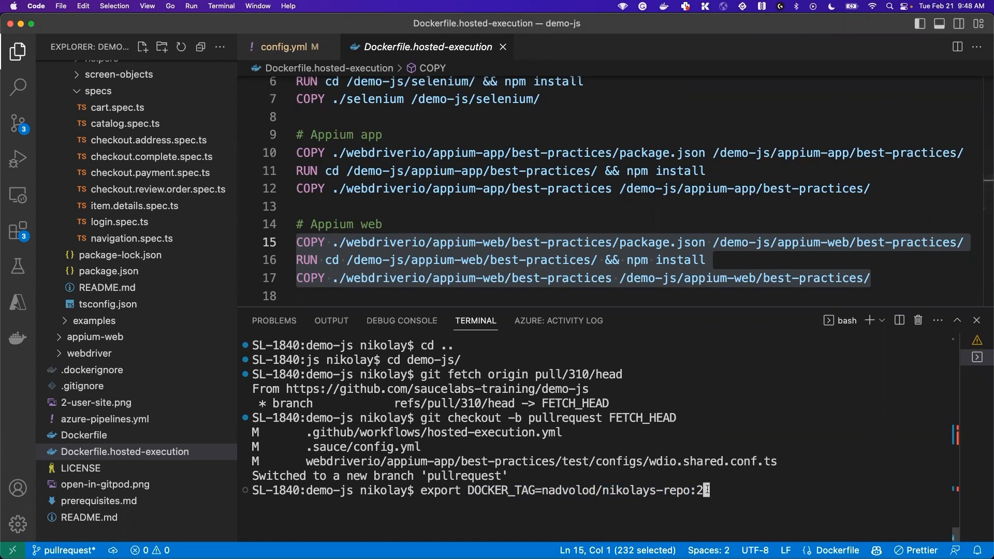
pyautogui.write('export DOCKER_USERNAME=nadvolod')
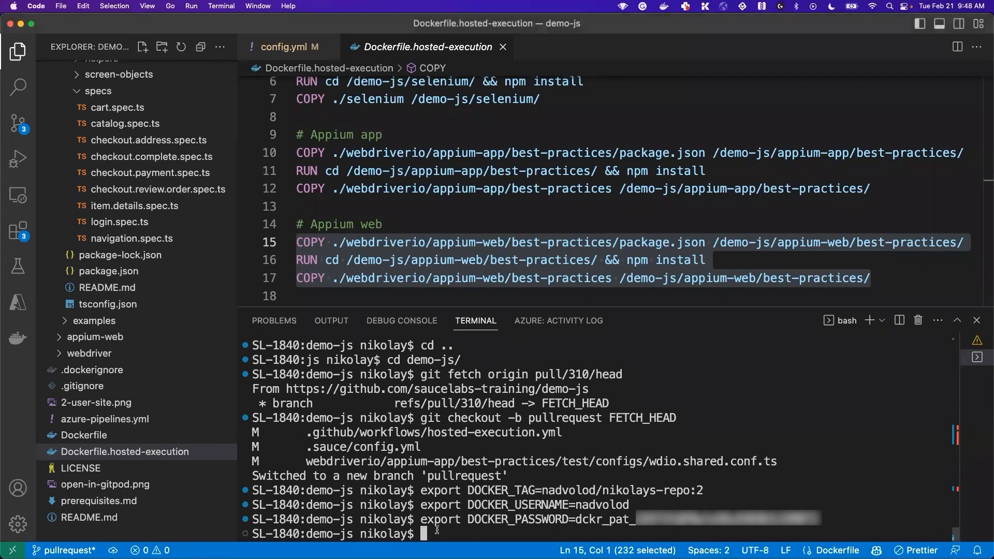
# Step: Export ENTRYPOINT running the appium-app best-practices Android Sauce Labs EU script, and install saucectl globally
pyautogui.write('export ENTRYPOINT="sh -c \'cd appium-app/best-practices; npm run test.saucelabs.android.rdc.eu\'"')
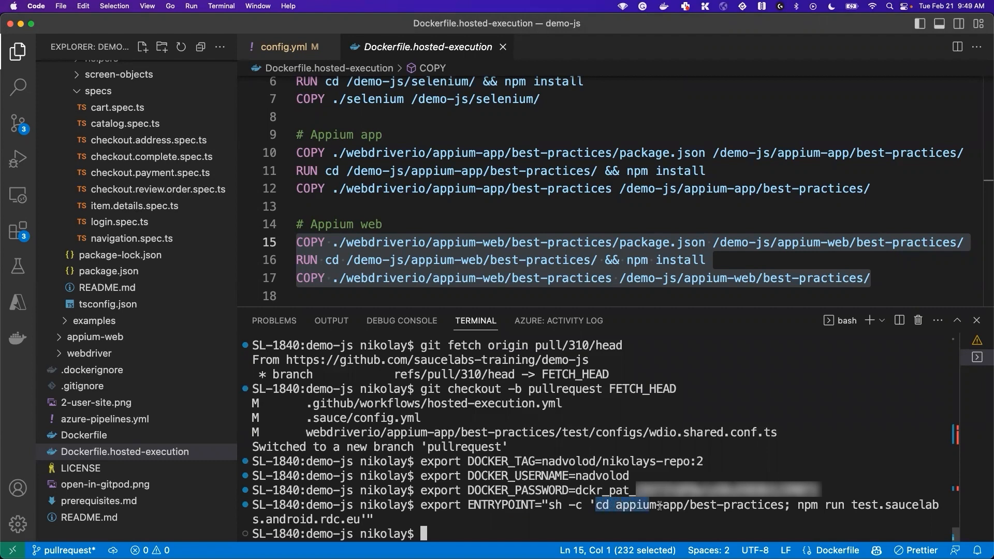
pyautogui.moveTo(594, 506); pyautogui.dragTo(784, 506)
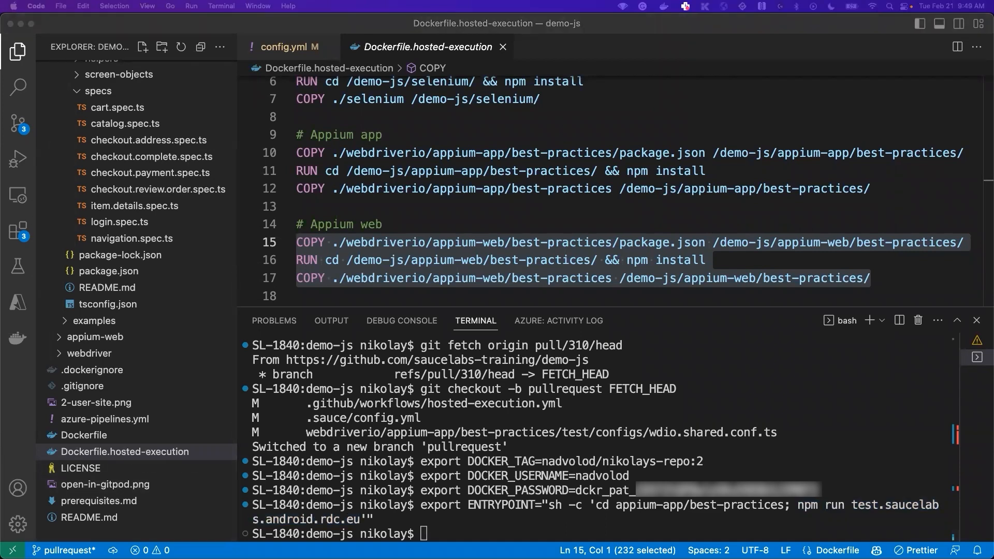
pyautogui.write('npm i -g saucectl')
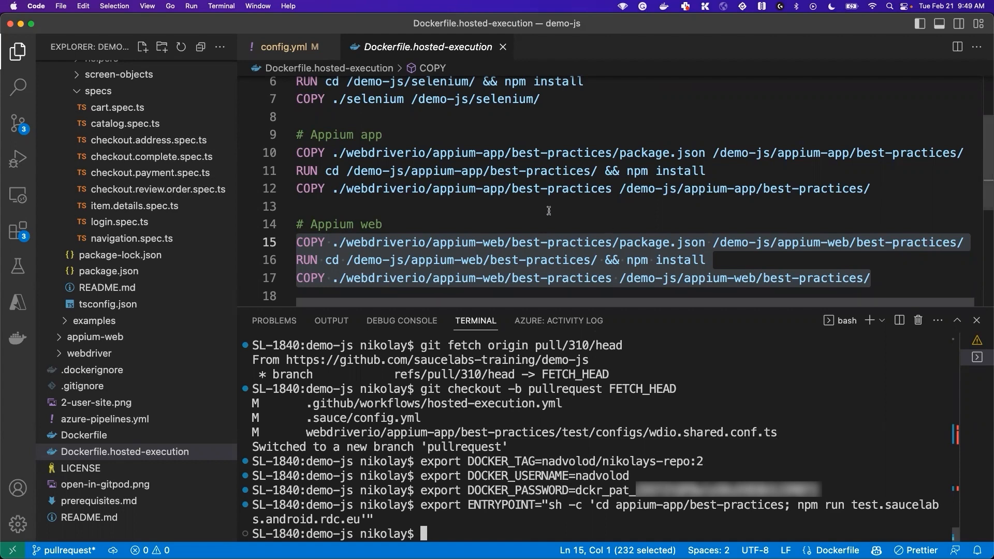
# Step: In config.yml with region eu-central-1, name the suite Mobile Tests and return to the Dockerfile
pyautogui.click(287, 47)
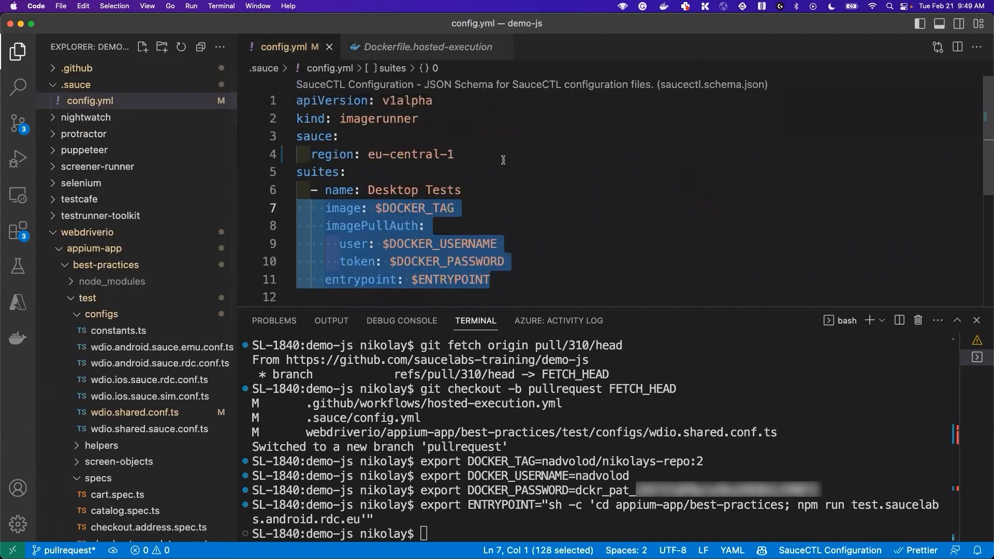
pyautogui.scroll(-3)
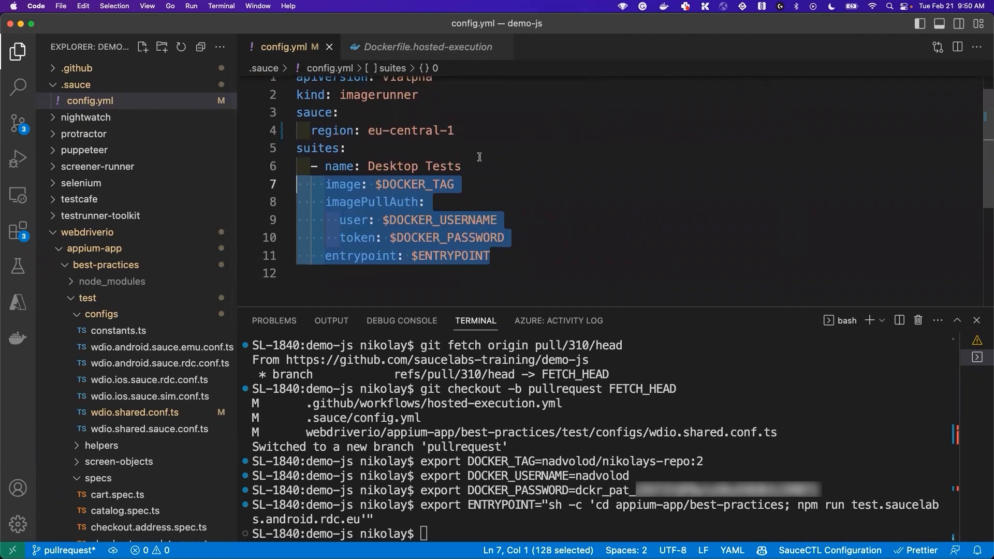
pyautogui.moveTo(395, 166)
pyautogui.write('Mobil')
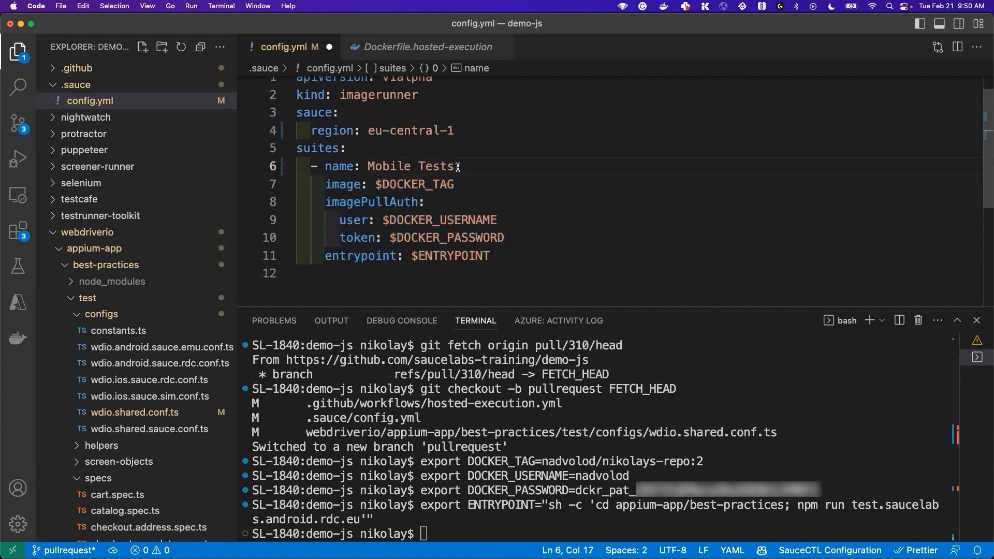
pyautogui.doubleClick(409, 130)
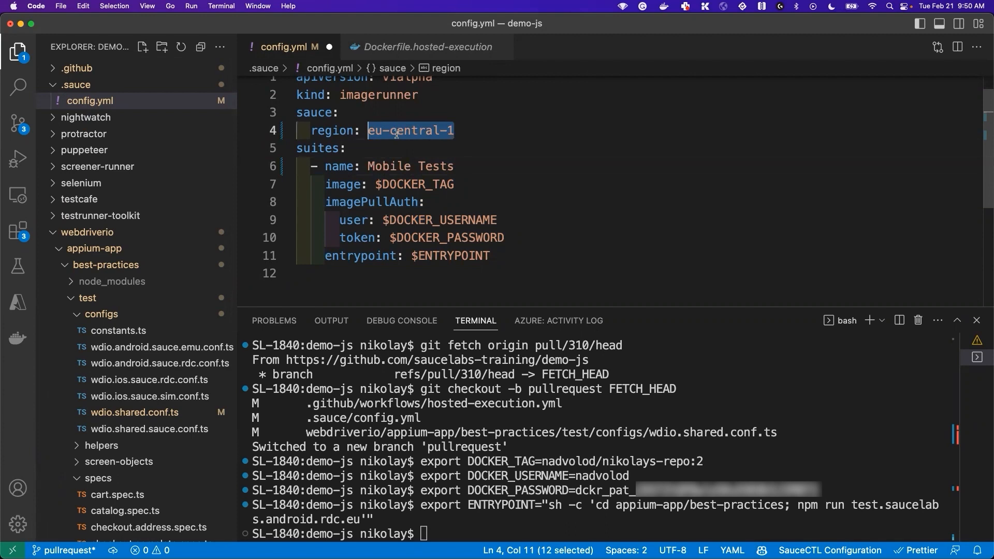
pyautogui.moveTo(403, 140)
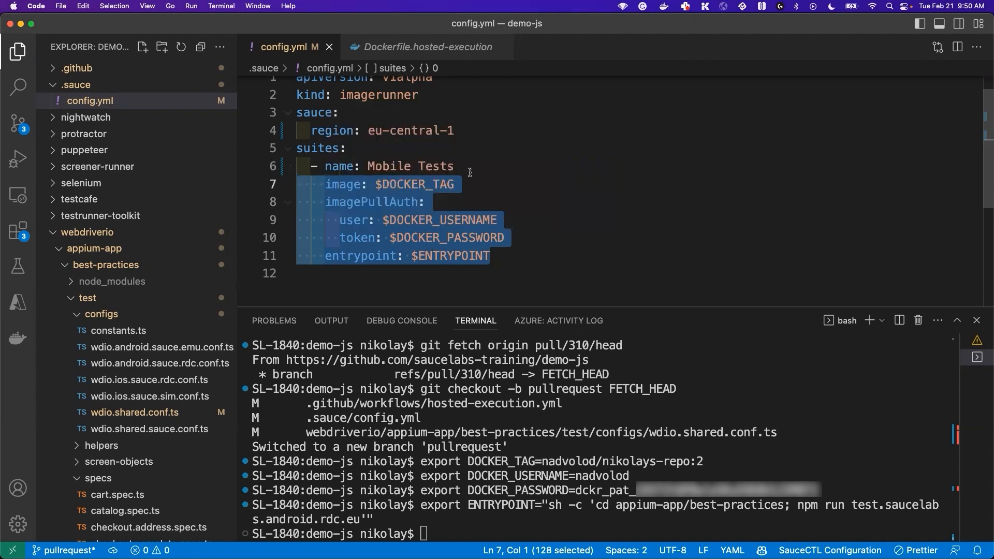
pyautogui.click(425, 47)
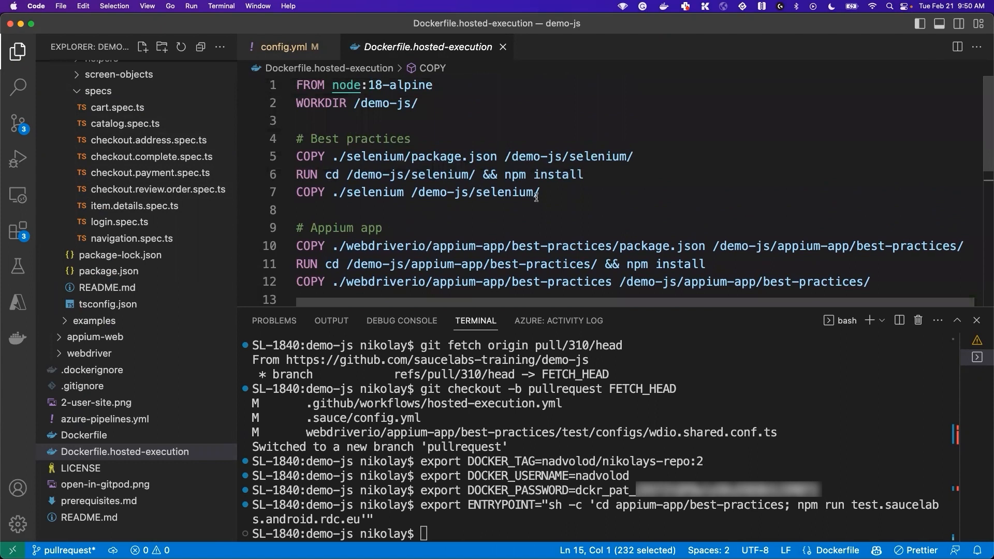
pyautogui.moveTo(541, 193); pyautogui.dragTo(298, 139)
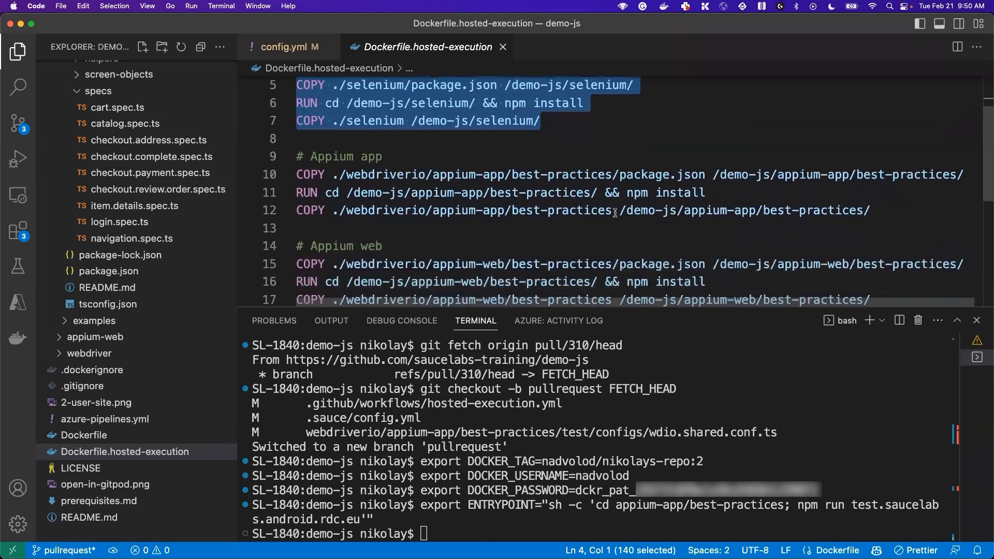
pyautogui.click(360, 211)
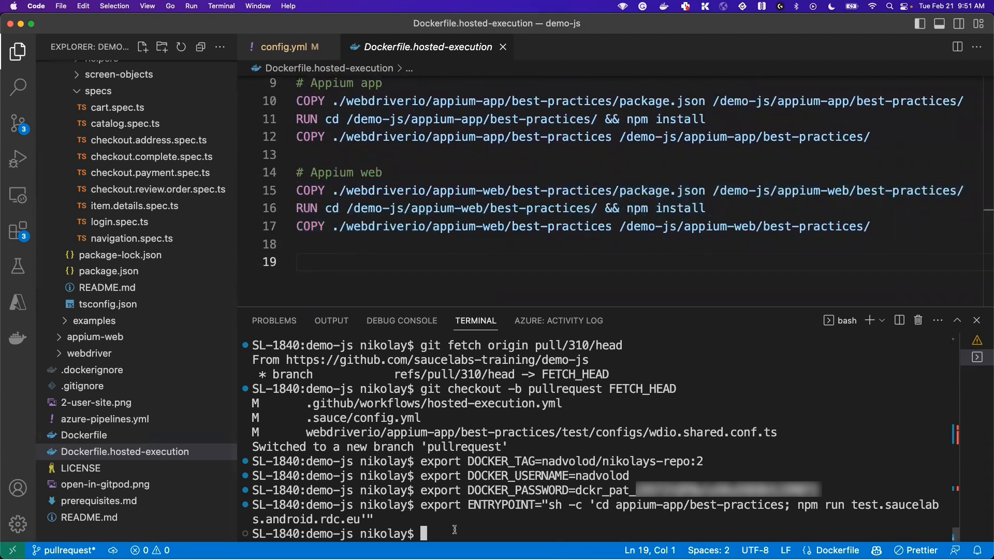
pyautogui.write('saucelabs-training/demo-js/pull/310')
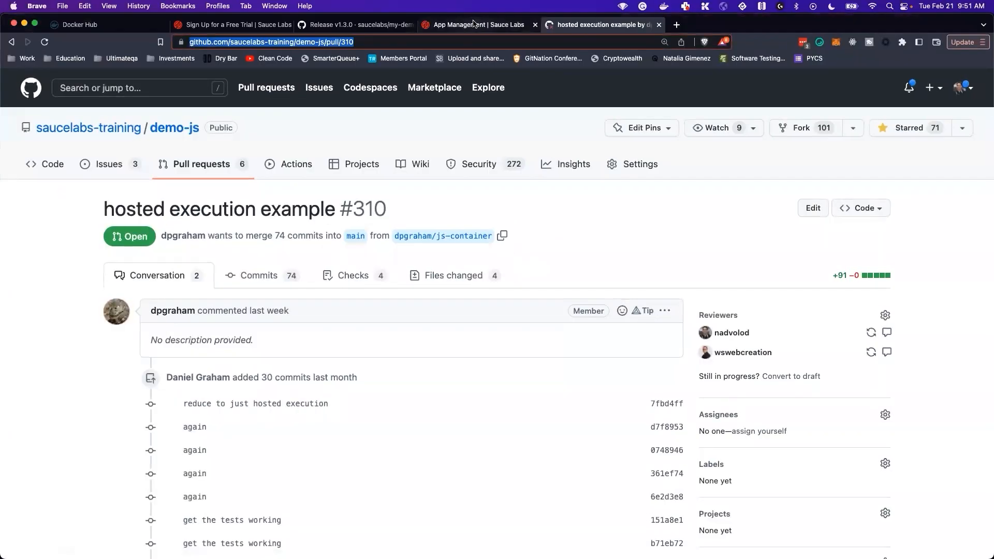
# Step: View real-device results with new Default Appium Test jobs queued, then the Checkout Address Page test
pyautogui.click(476, 25)
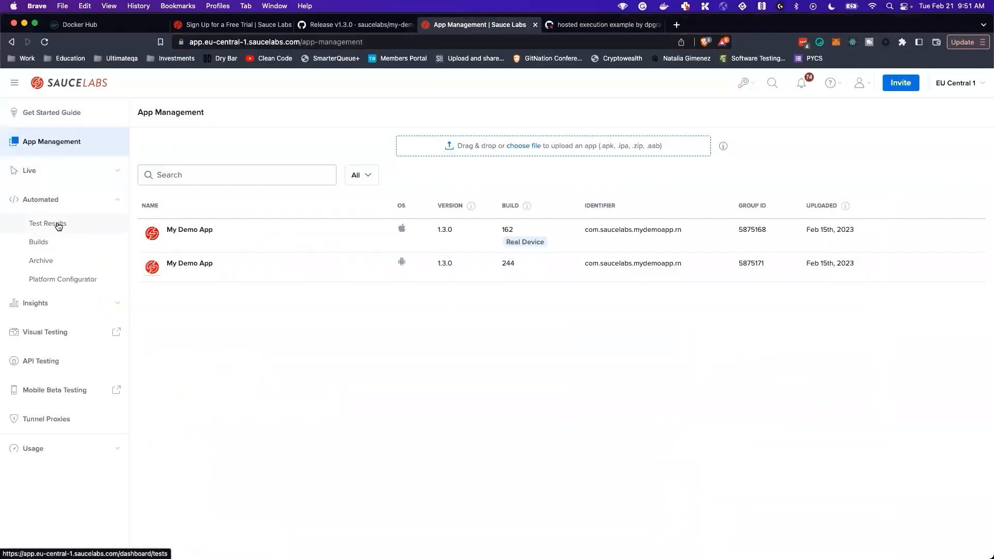
pyautogui.click(47, 224)
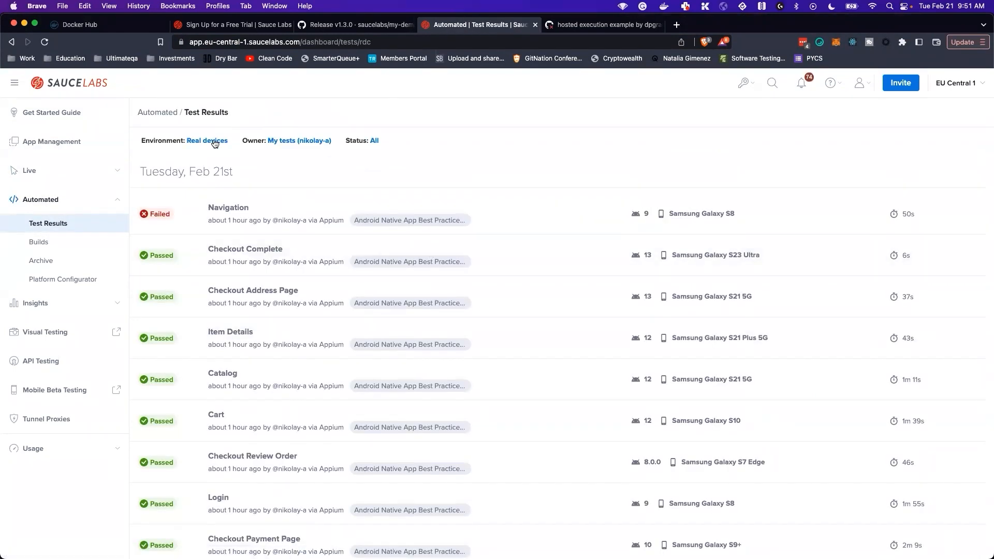
pyautogui.click(207, 140)
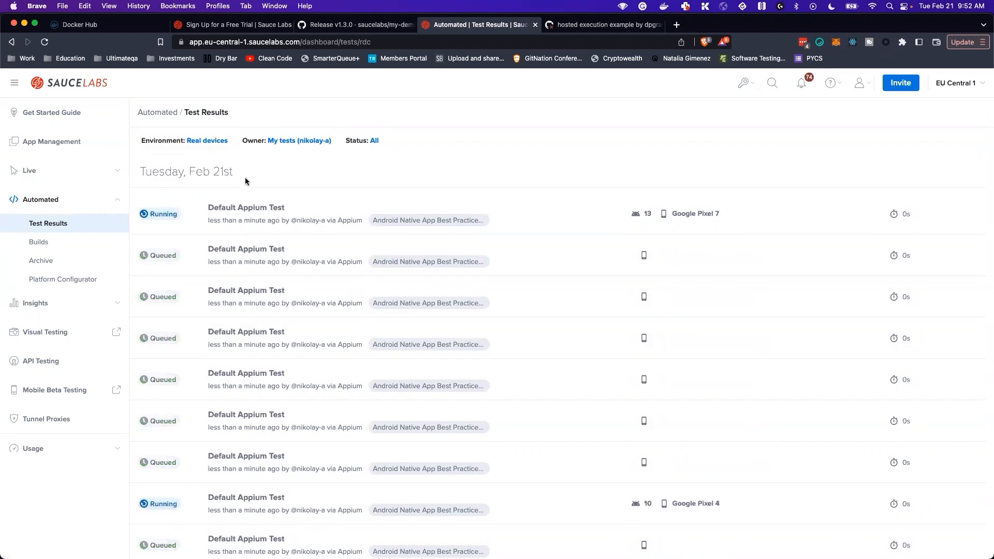
pyautogui.scroll(-3)
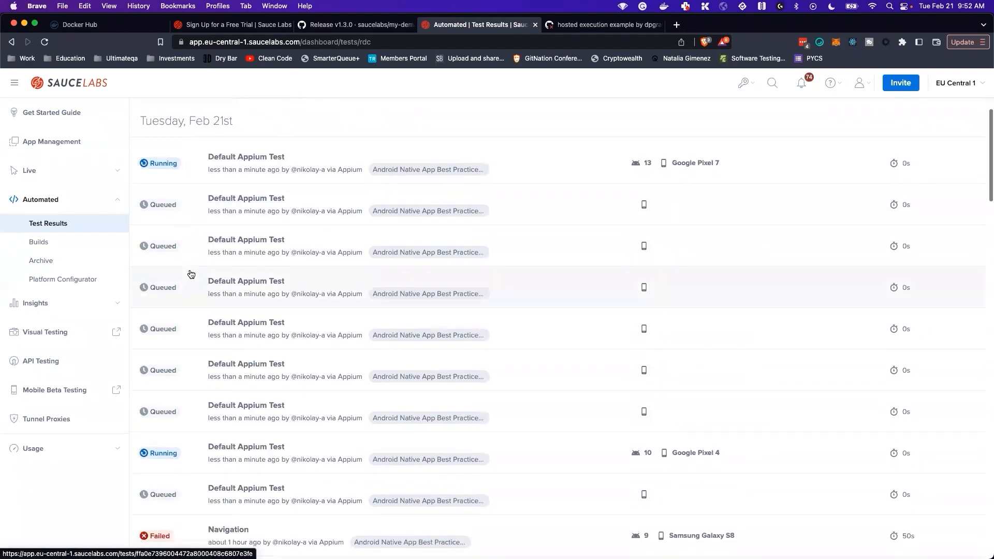
pyautogui.scroll(-3)
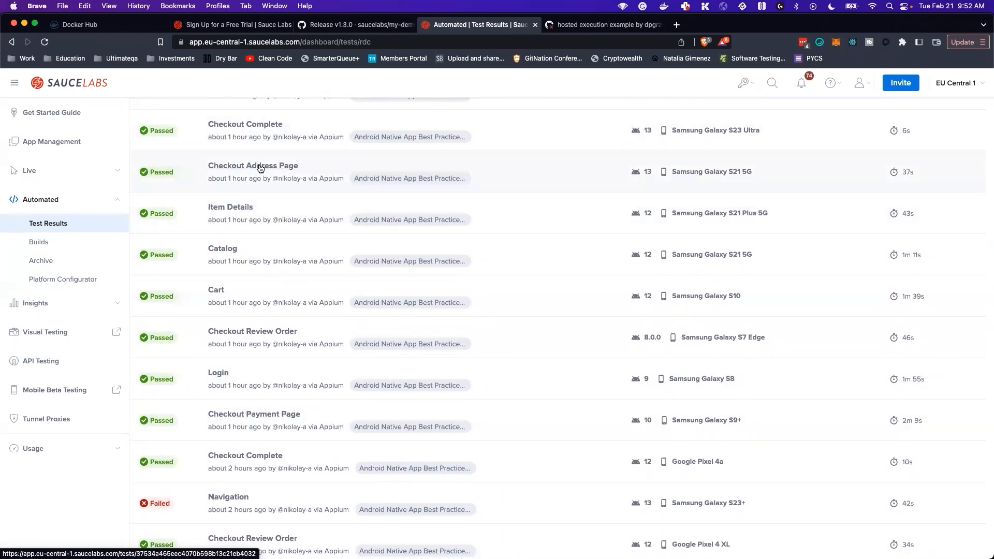
pyautogui.click(252, 166)
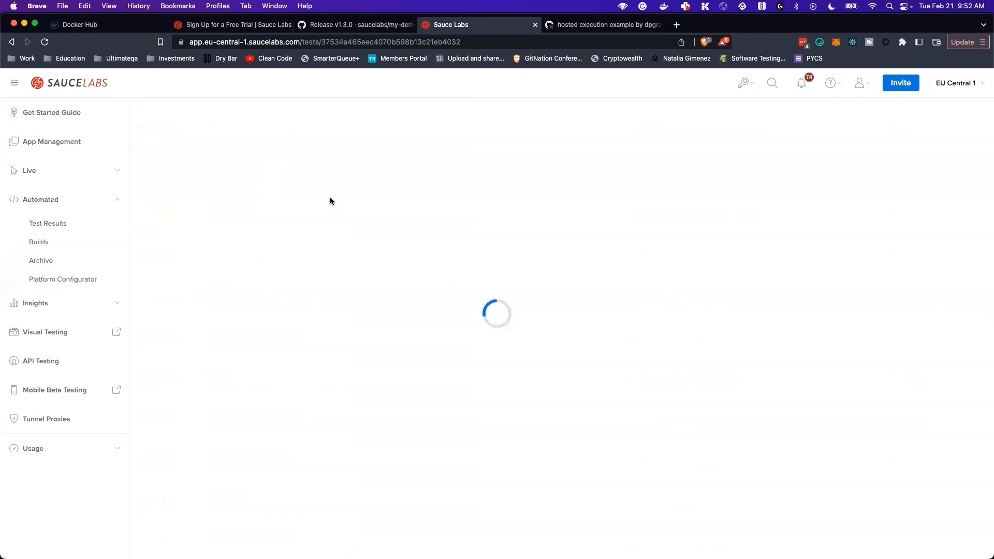